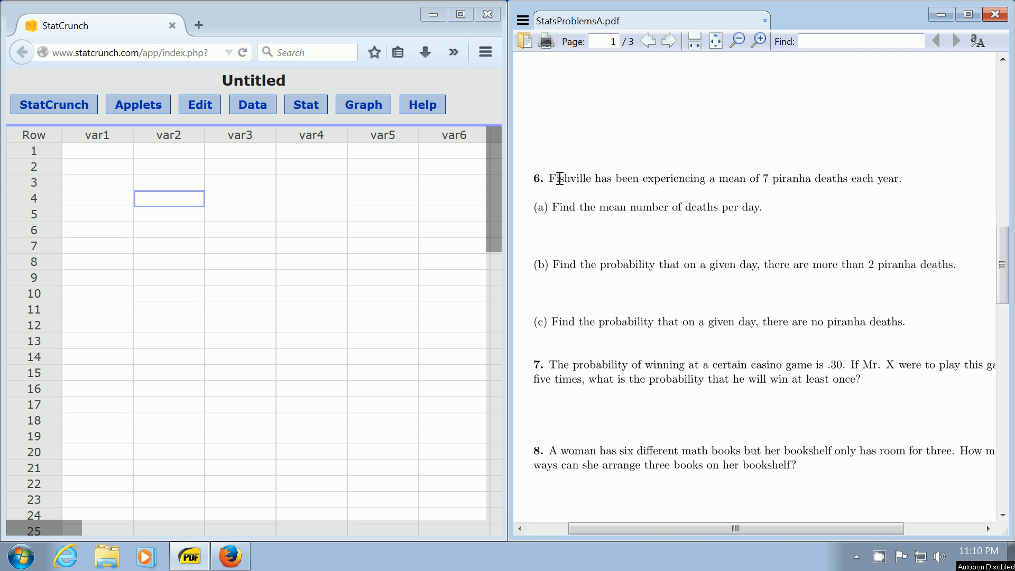
pyautogui.moveTo(752, 180)
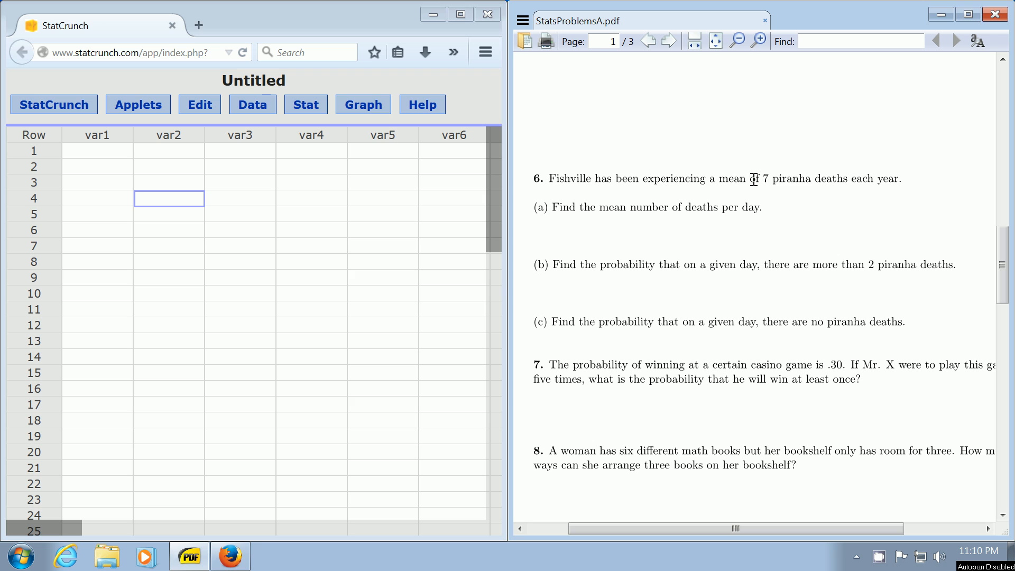
pyautogui.moveTo(873, 181)
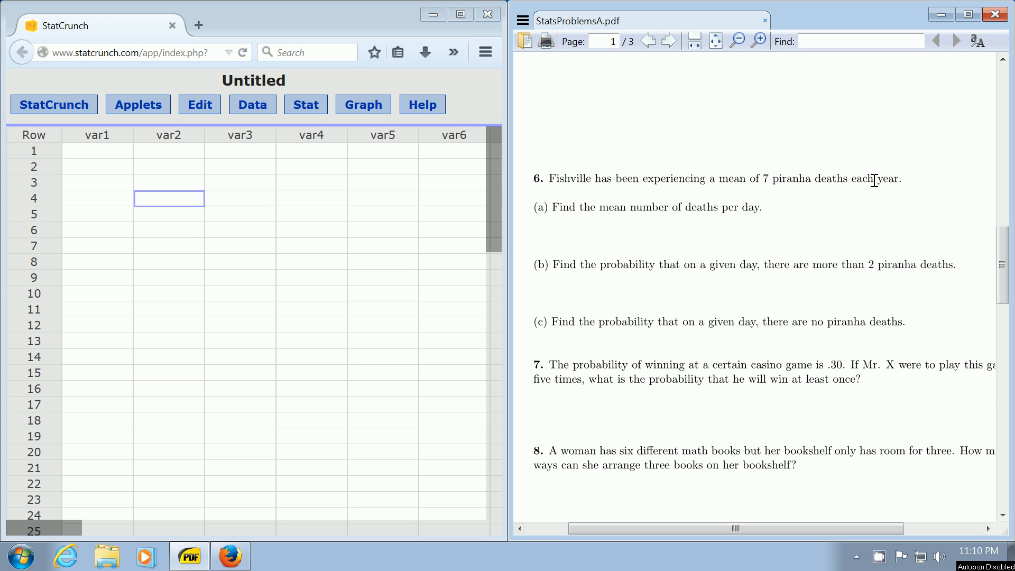
pyautogui.moveTo(585, 203)
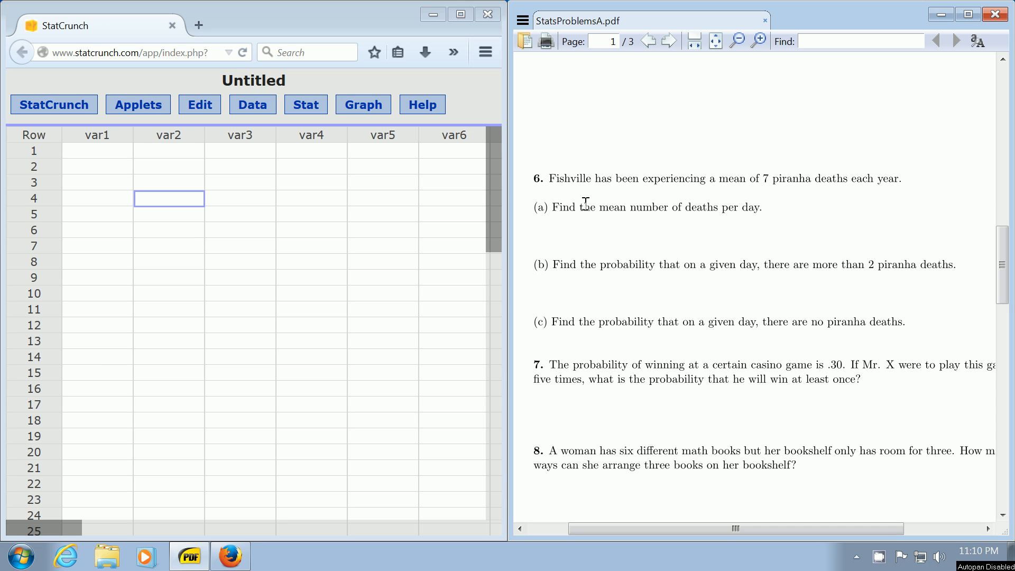
pyautogui.moveTo(752, 208)
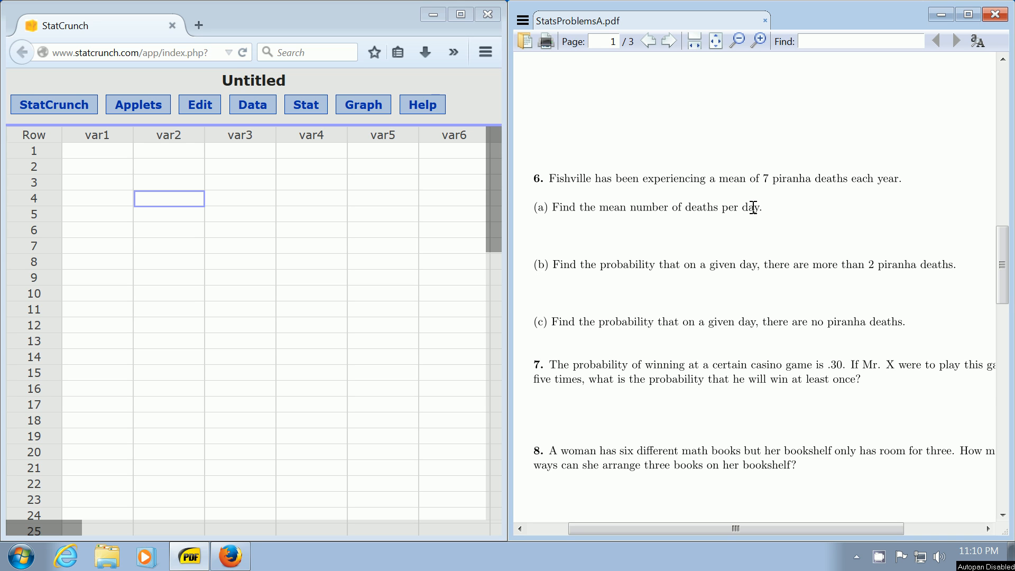
pyautogui.moveTo(129, 170)
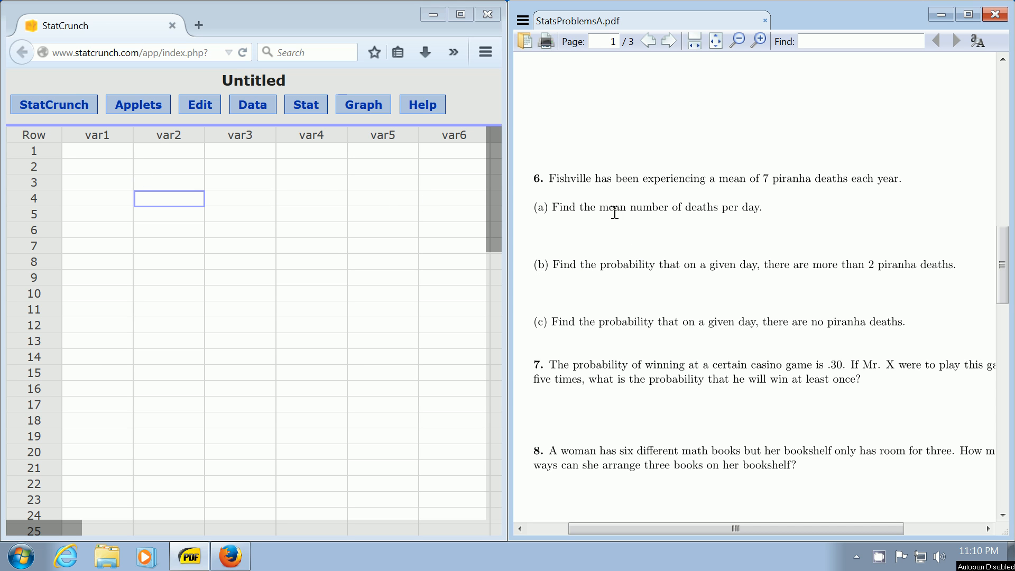
# Highlight the mean-deaths-per-day phrase, then open Data > Compute > Expression
pyautogui.moveTo(609, 208); pyautogui.dragTo(735, 207)
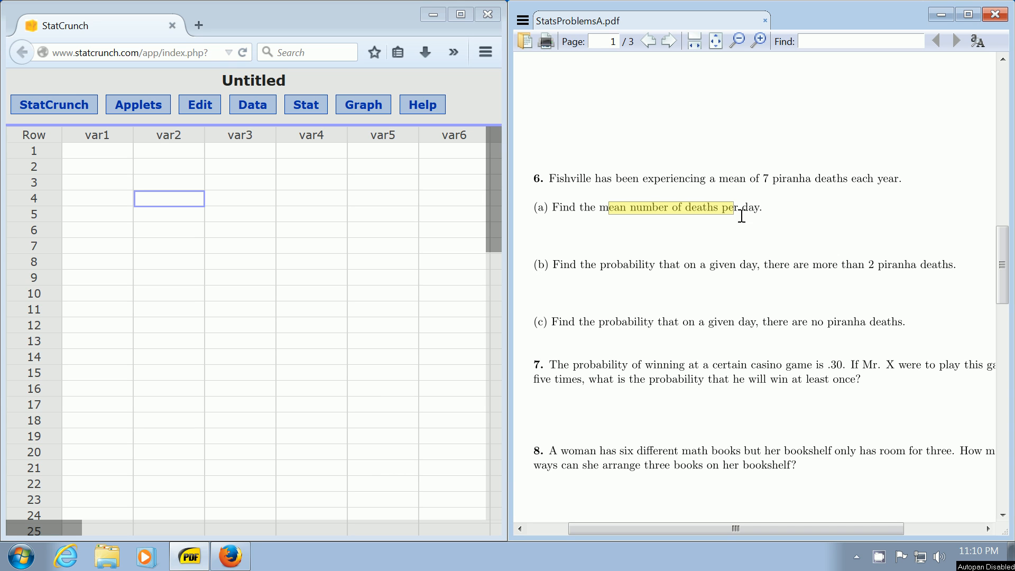
pyautogui.moveTo(725, 208); pyautogui.dragTo(758, 208)
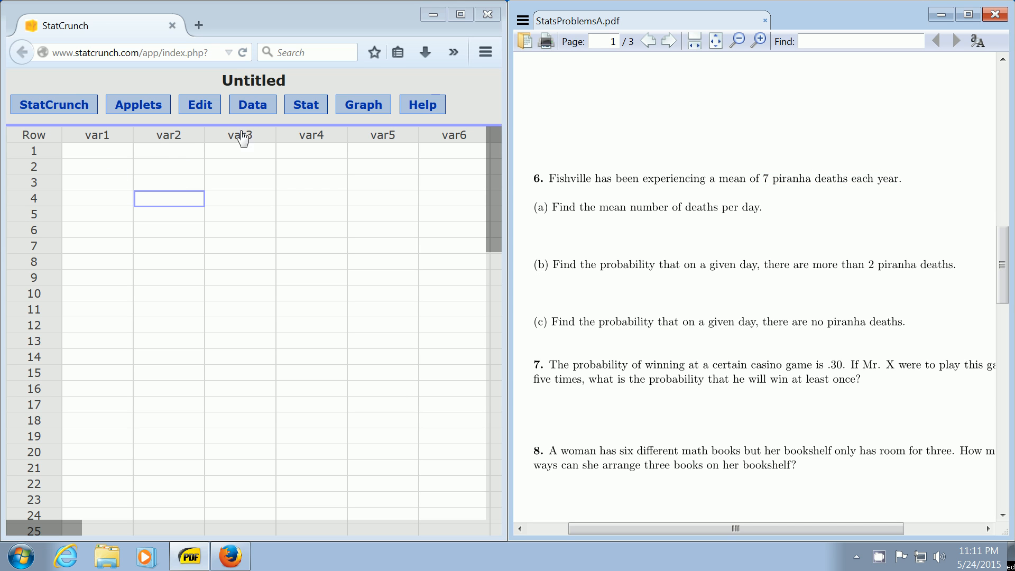
pyautogui.moveTo(249, 120)
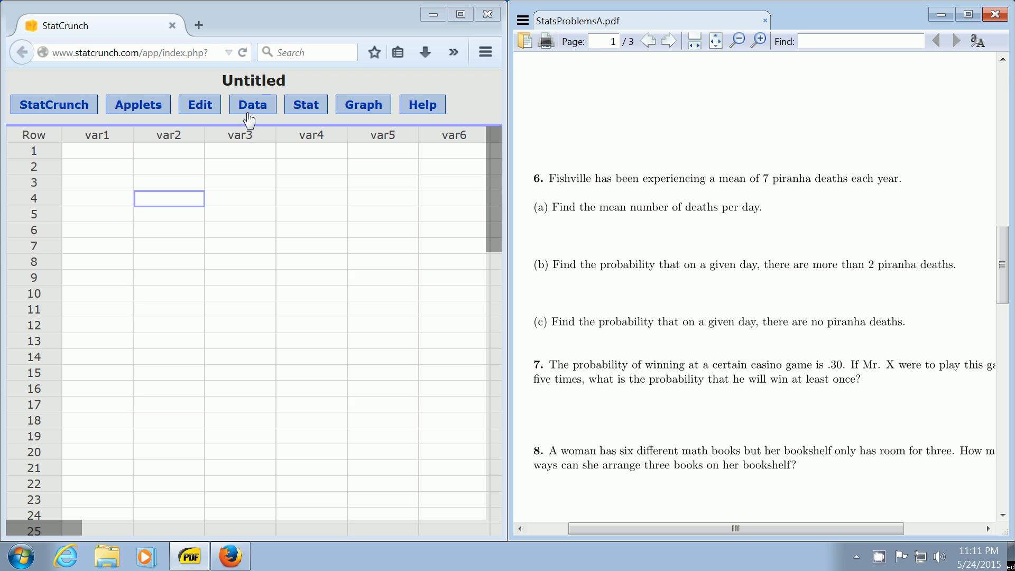
pyautogui.click(252, 104)
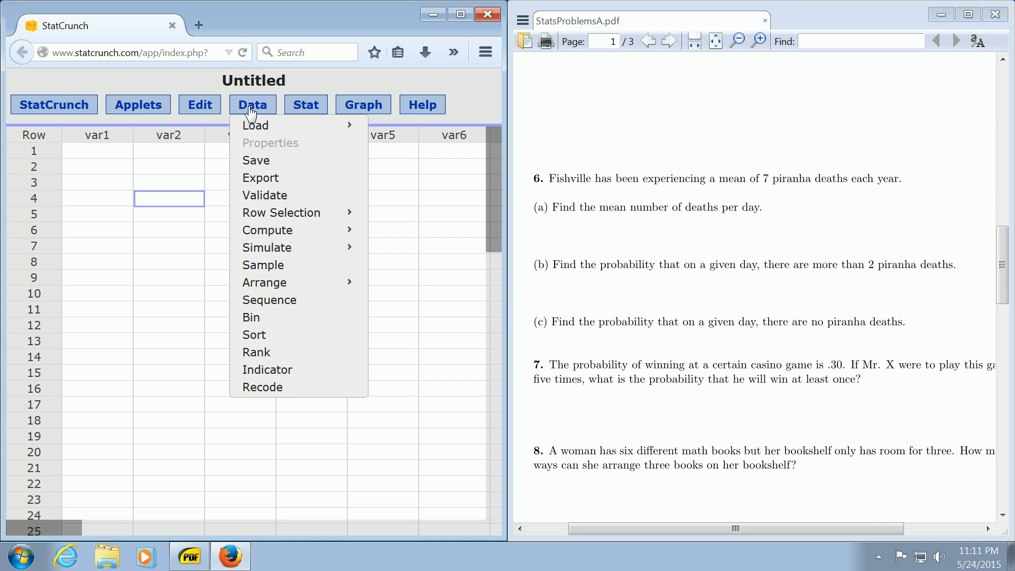
pyautogui.moveTo(267, 230)
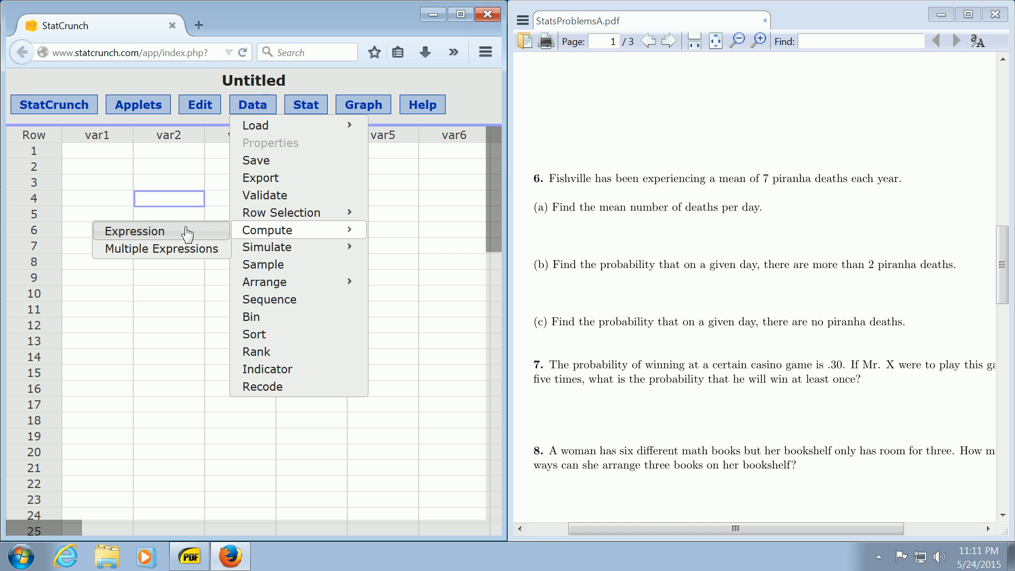
pyautogui.moveTo(164, 235)
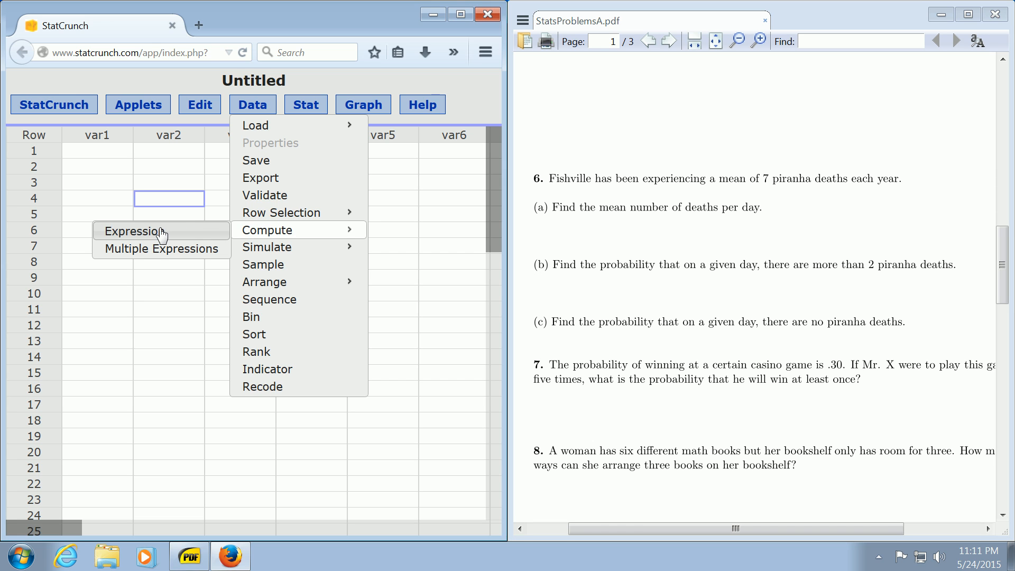
pyautogui.click(133, 231)
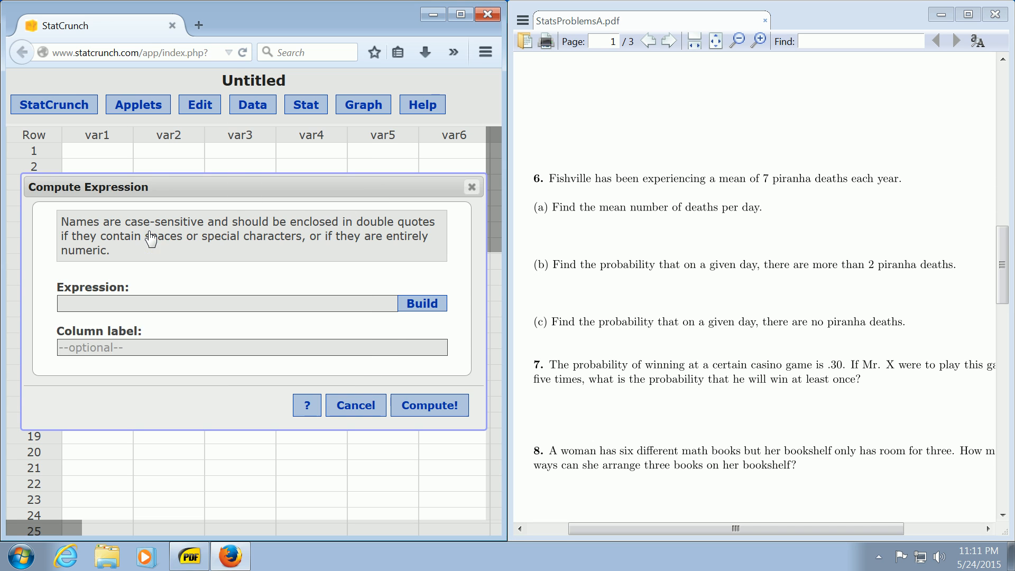
# Compute a new column from the expression 7/365, giving 0.01917808
pyautogui.click(227, 303)
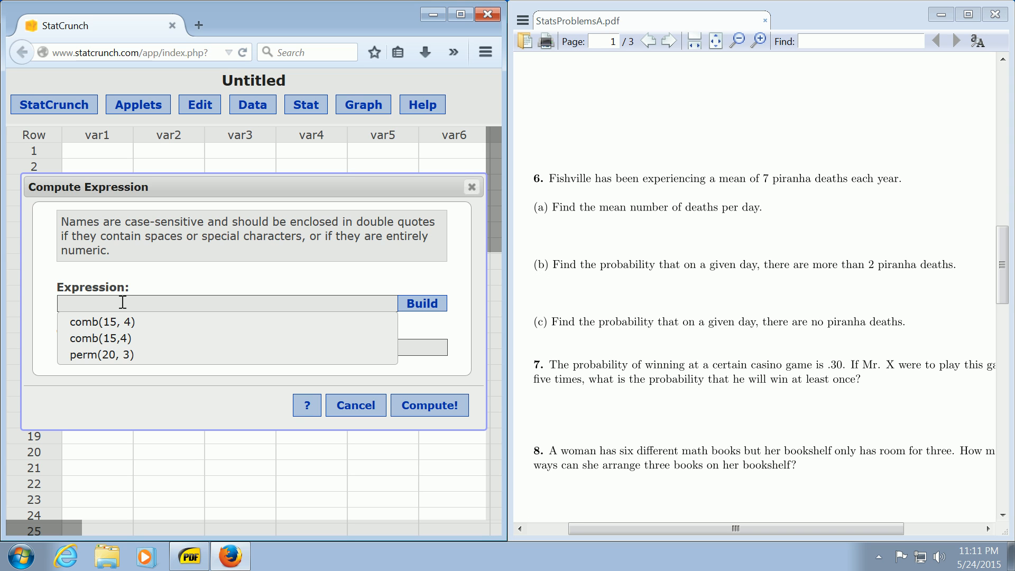
pyautogui.write('7/')
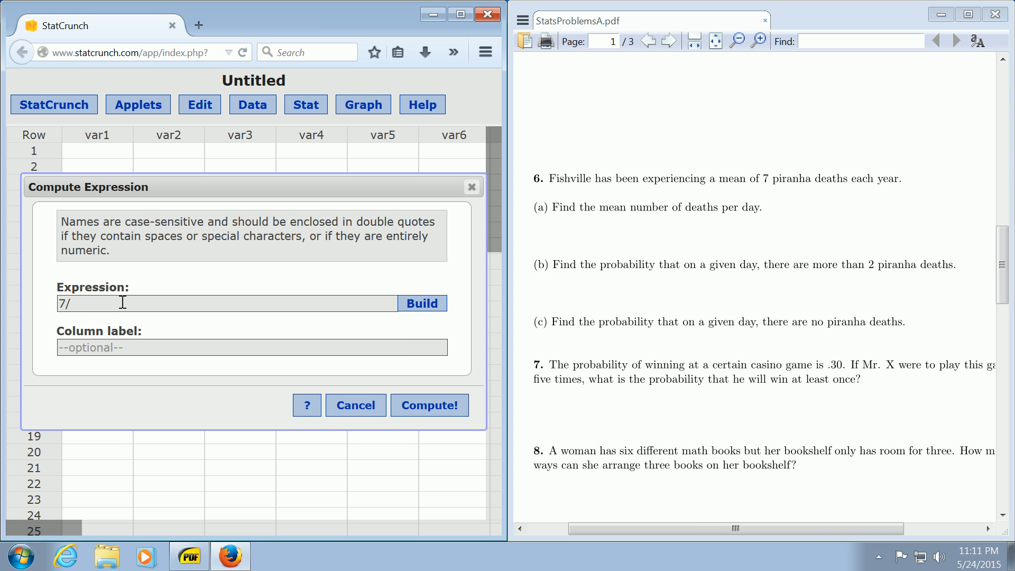
pyautogui.write('365')
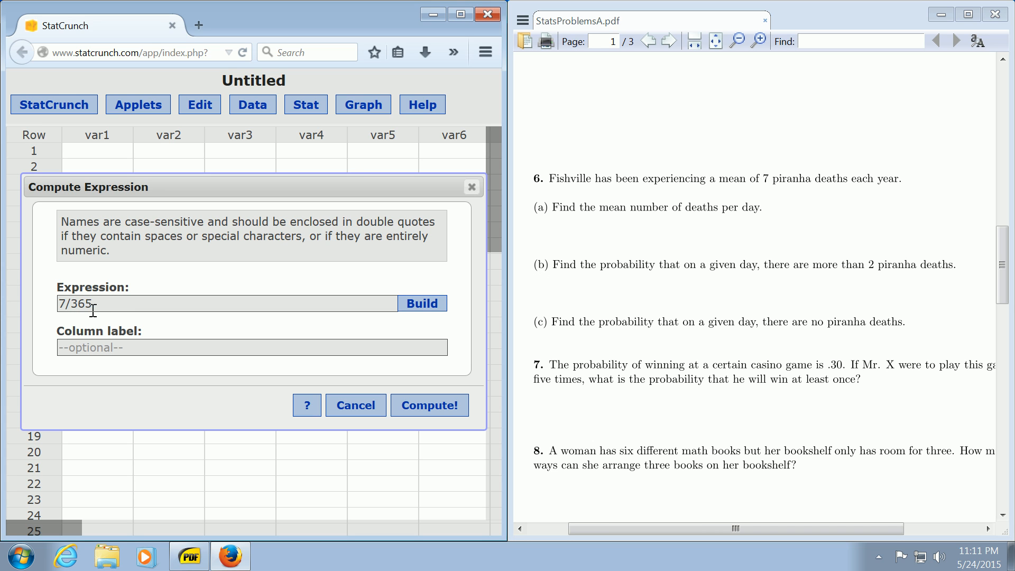
pyautogui.doubleClick(59, 303)
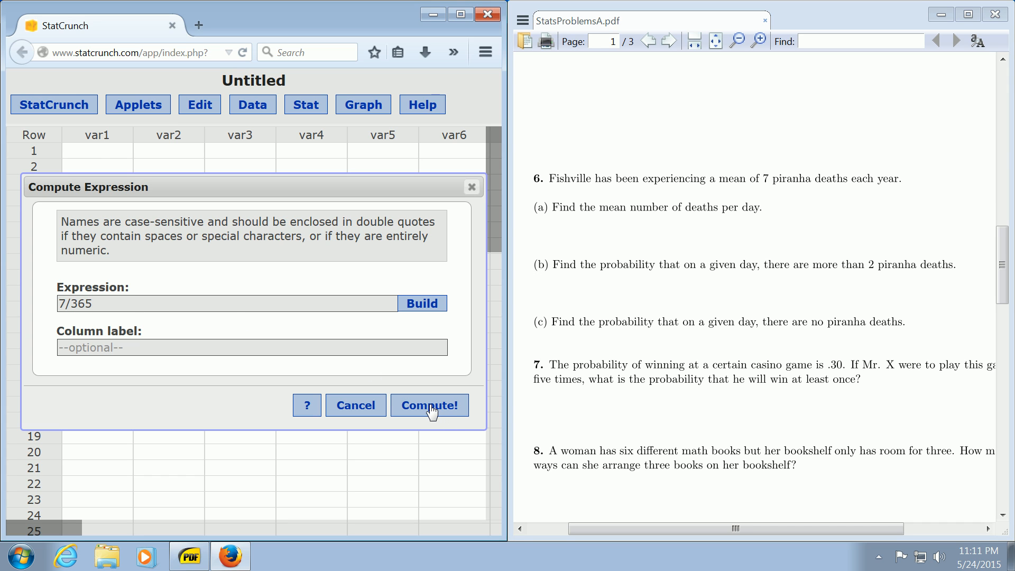
pyautogui.click(429, 406)
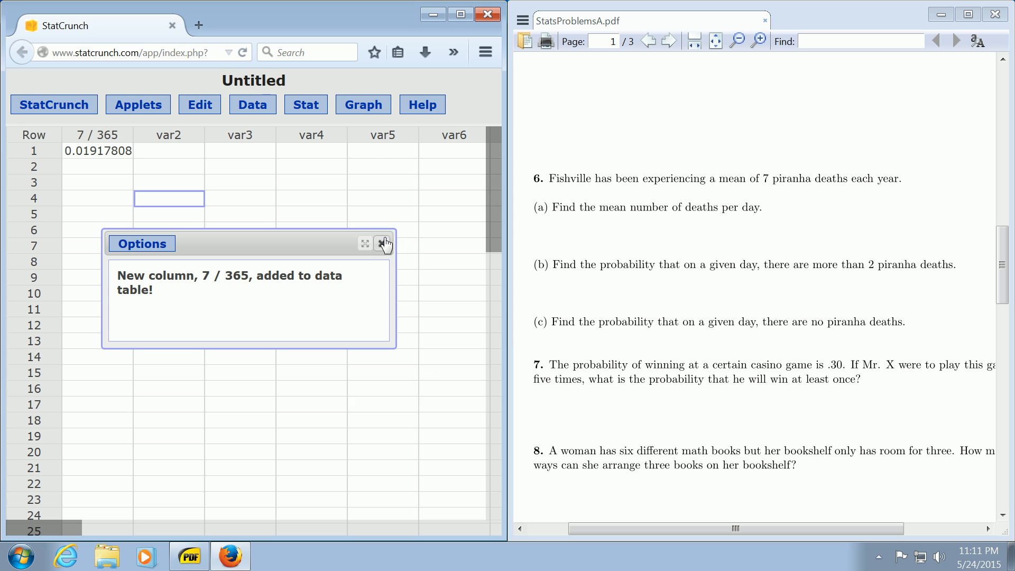
# Close the 'New column added' confirmation popup
pyautogui.click(383, 243)
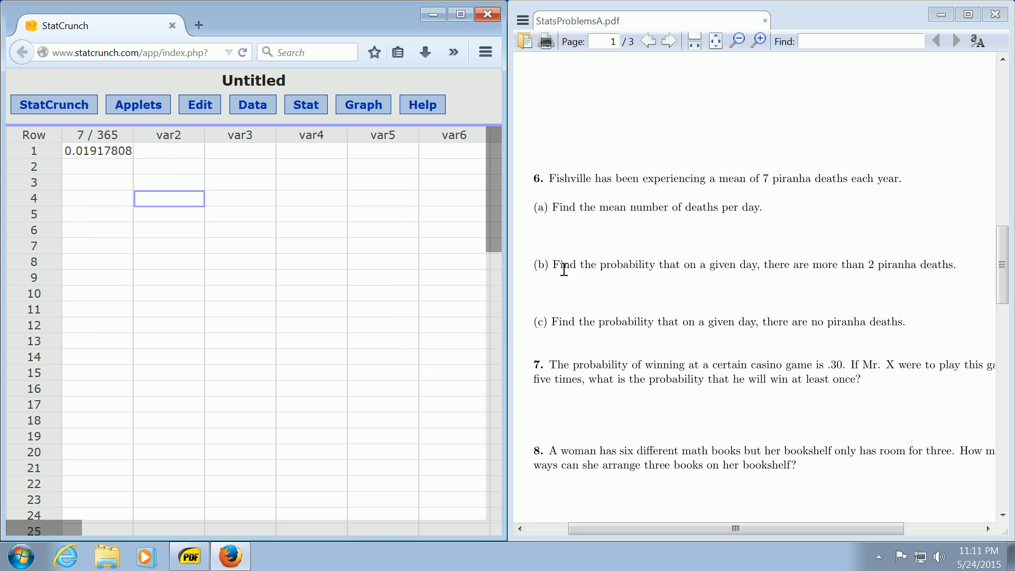
pyautogui.moveTo(663, 265)
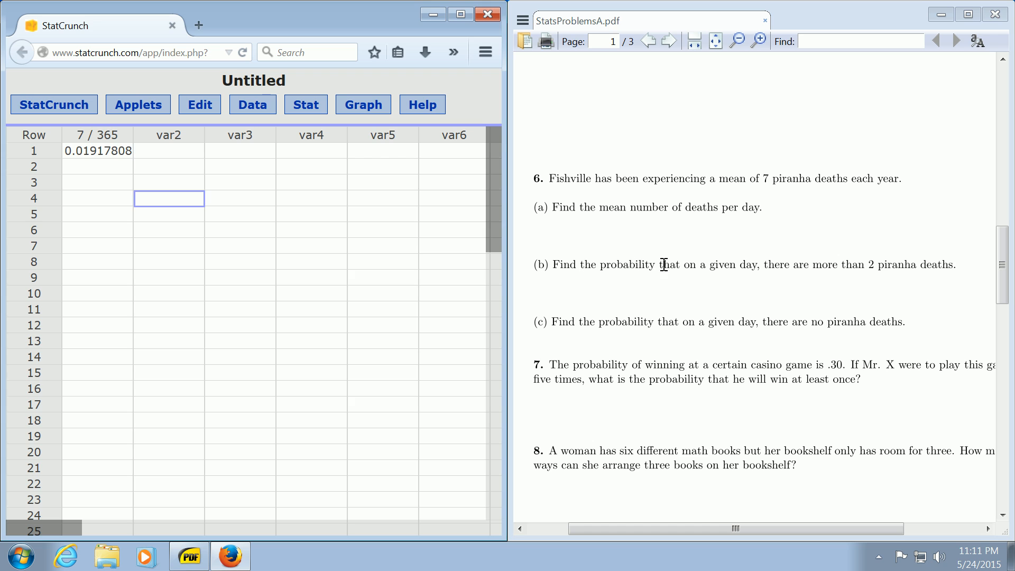
pyautogui.moveTo(853, 266)
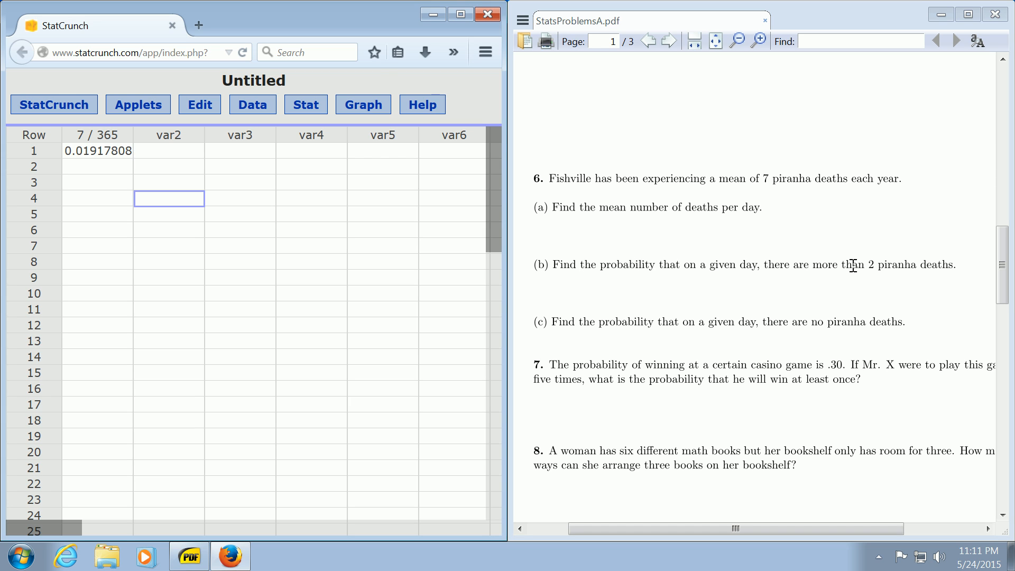
pyautogui.moveTo(929, 280)
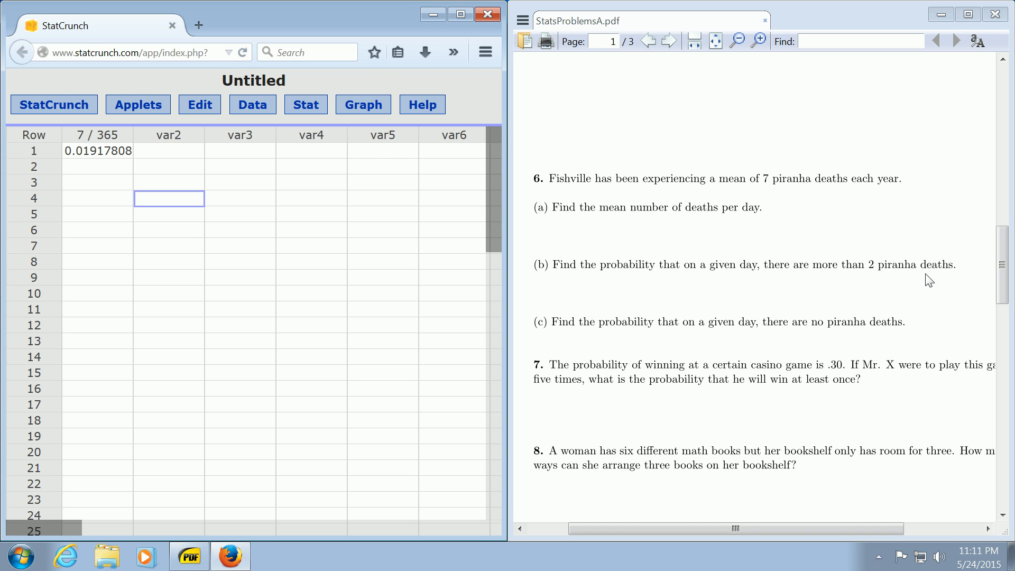
pyautogui.moveTo(631, 300)
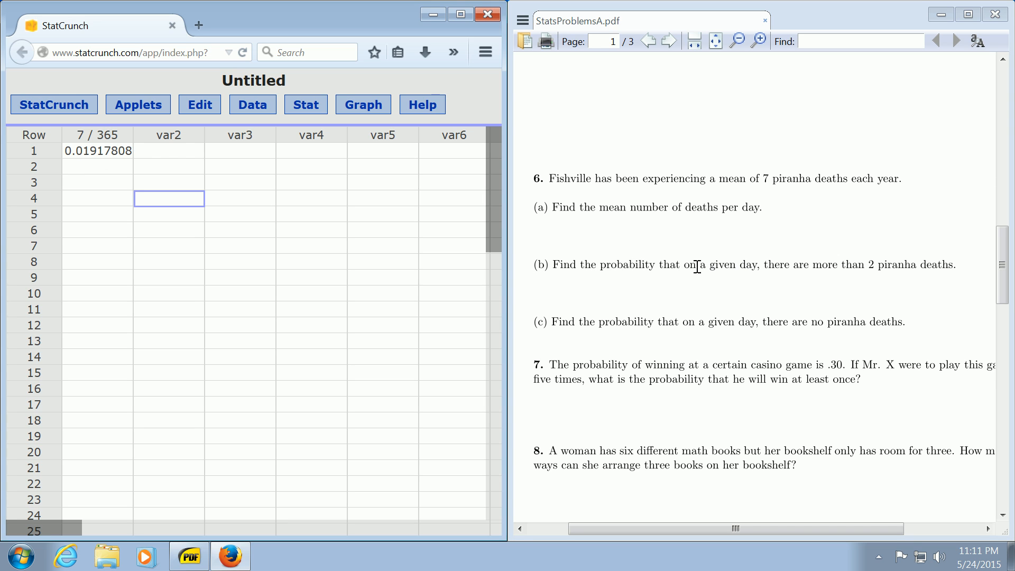
pyautogui.moveTo(340, 136)
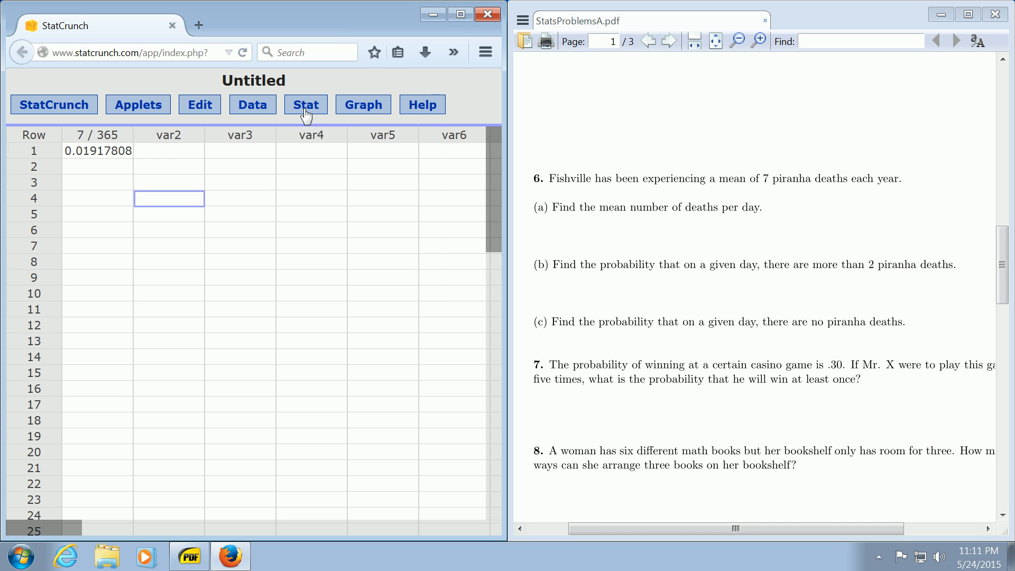
# In the Poisson calculator with mean .019, get P(X > 2) = 0.00000113, then close it
pyautogui.click(305, 104)
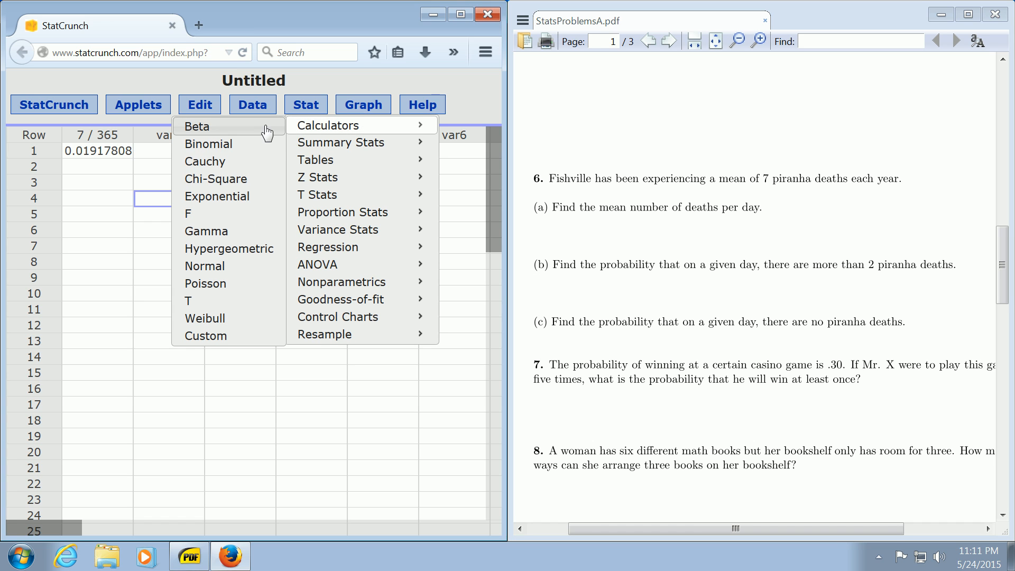
pyautogui.moveTo(205, 265)
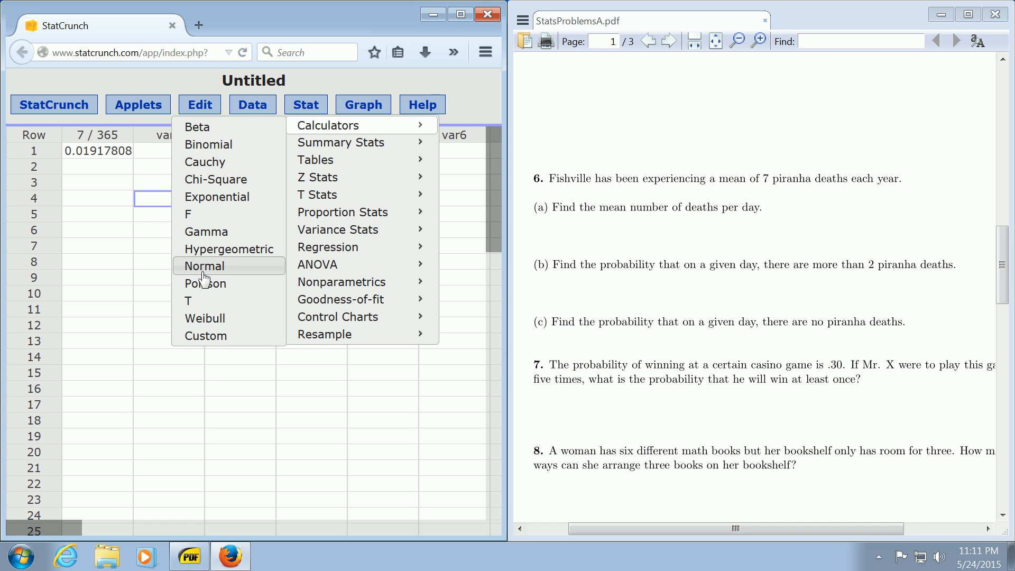
pyautogui.moveTo(204, 284)
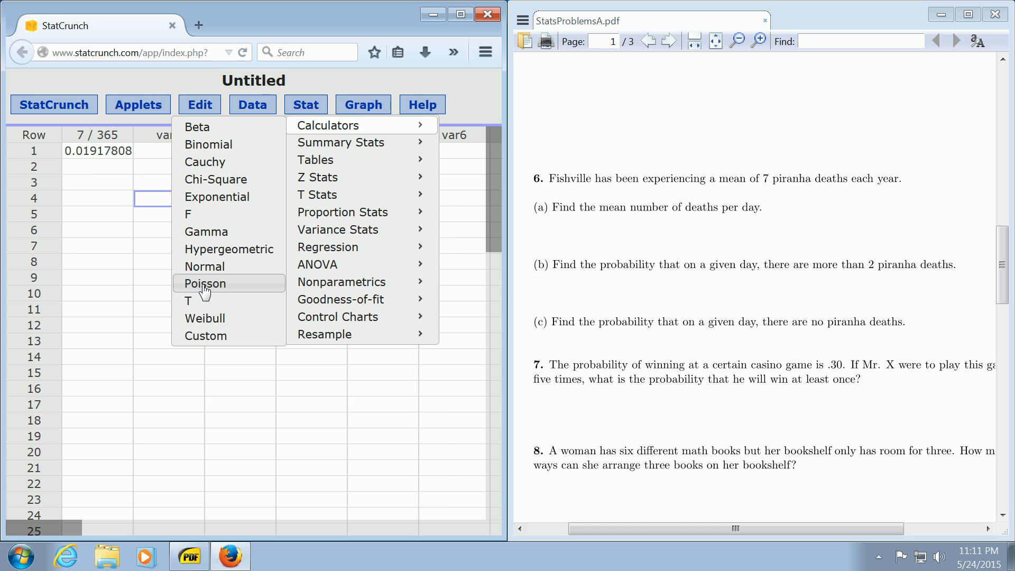
pyautogui.click(205, 283)
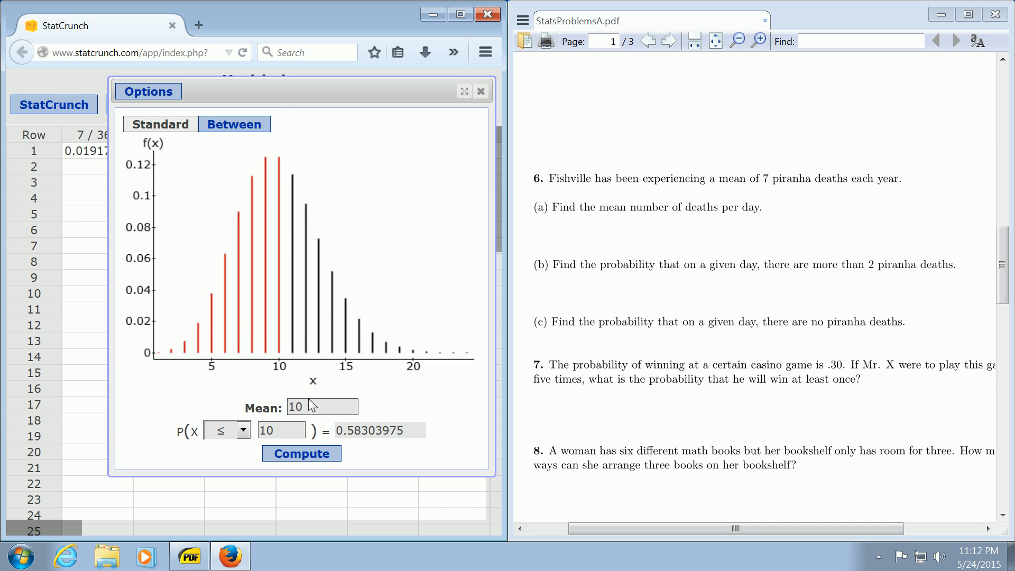
pyautogui.write('.019')
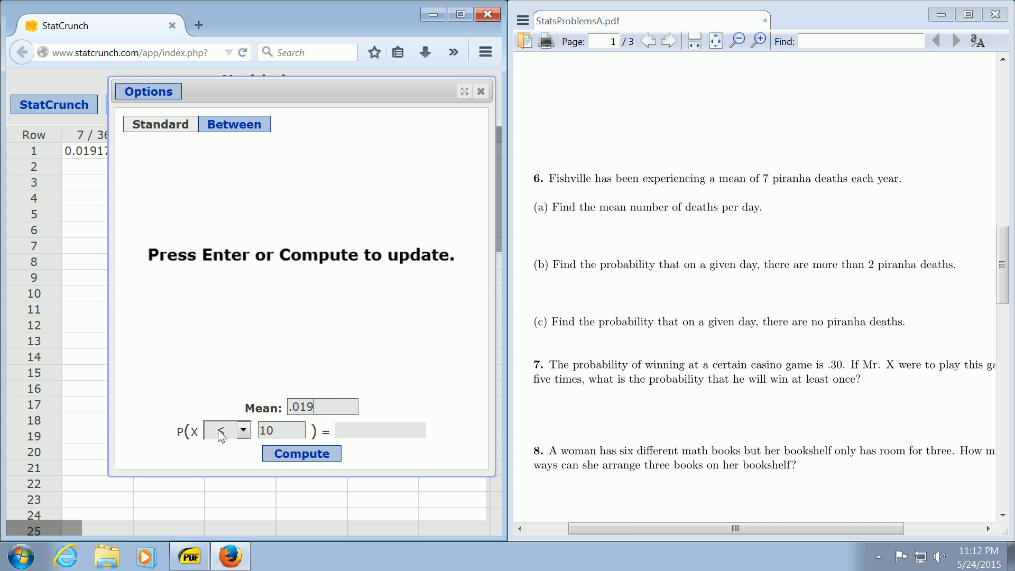
pyautogui.click(225, 430)
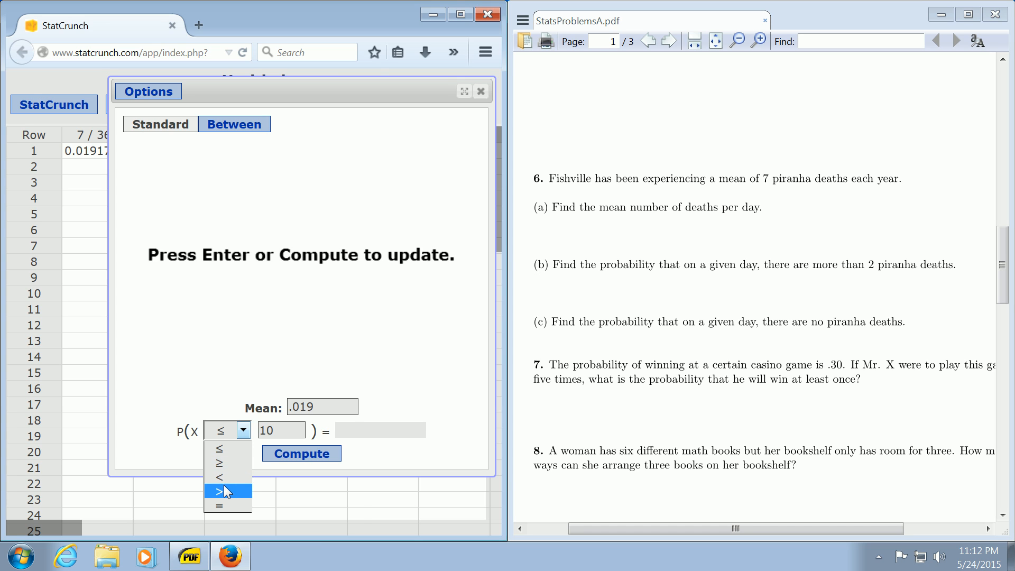
pyautogui.click(220, 490)
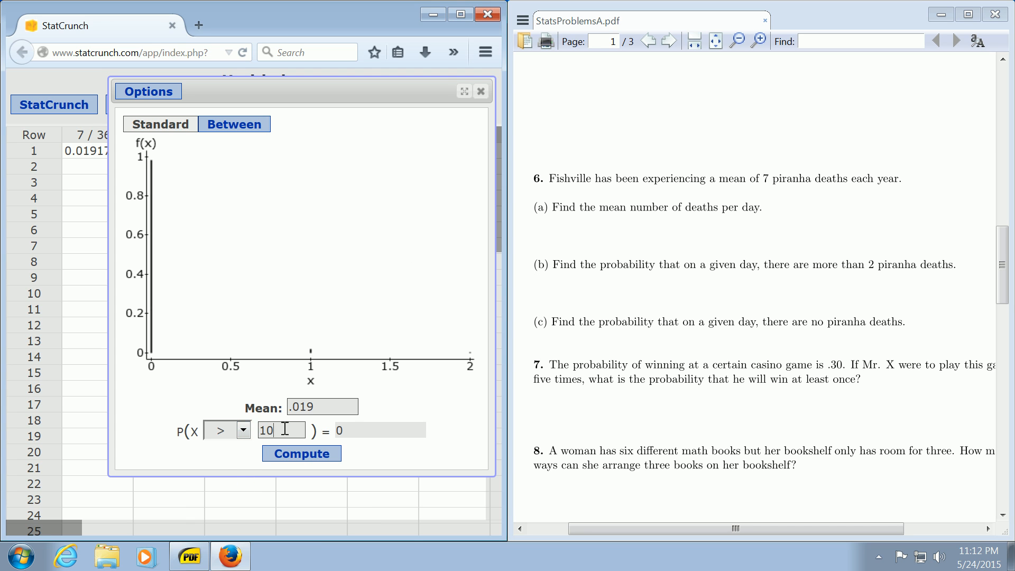
pyautogui.write('2')
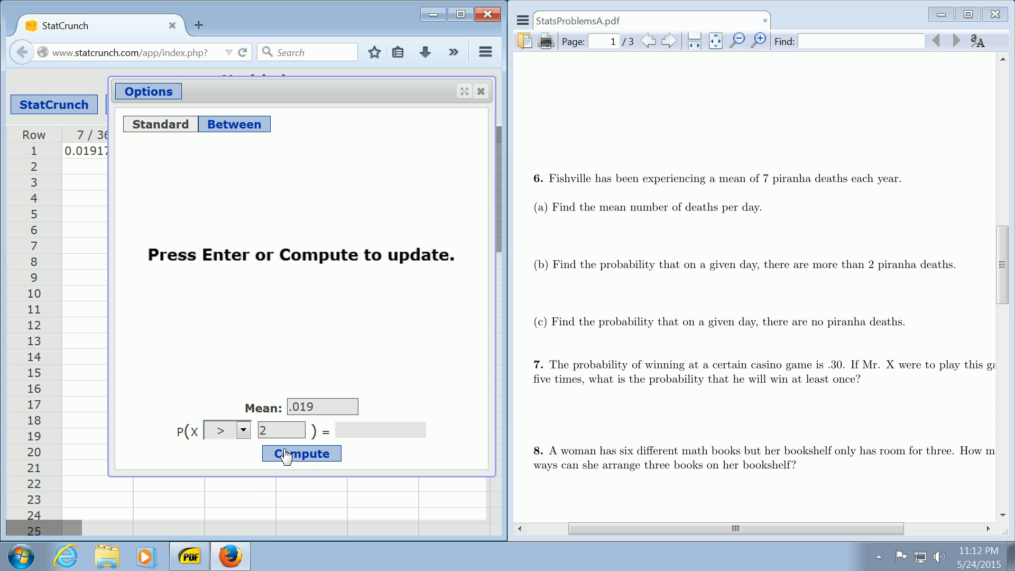
pyautogui.click(300, 453)
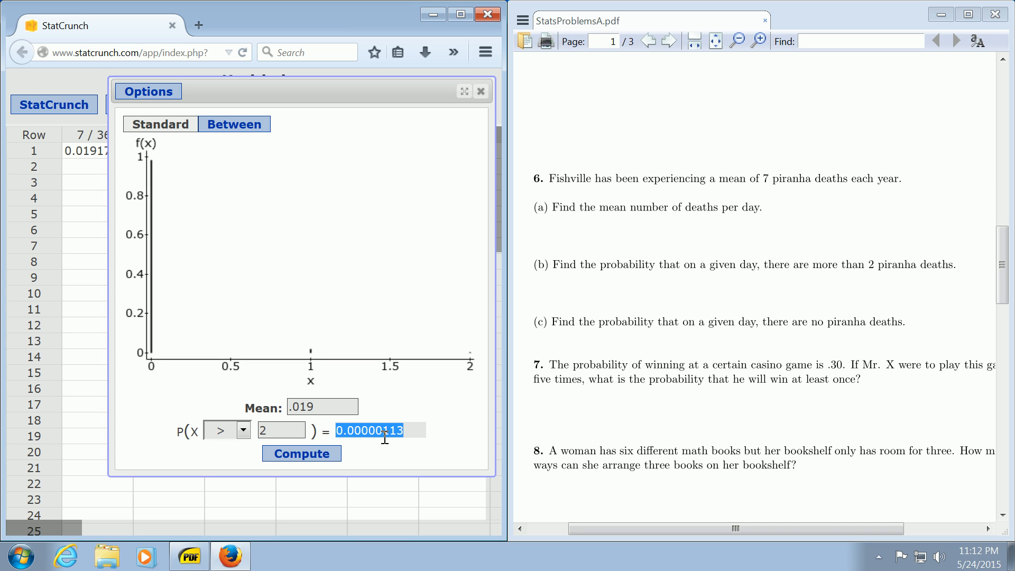
pyautogui.click(480, 90)
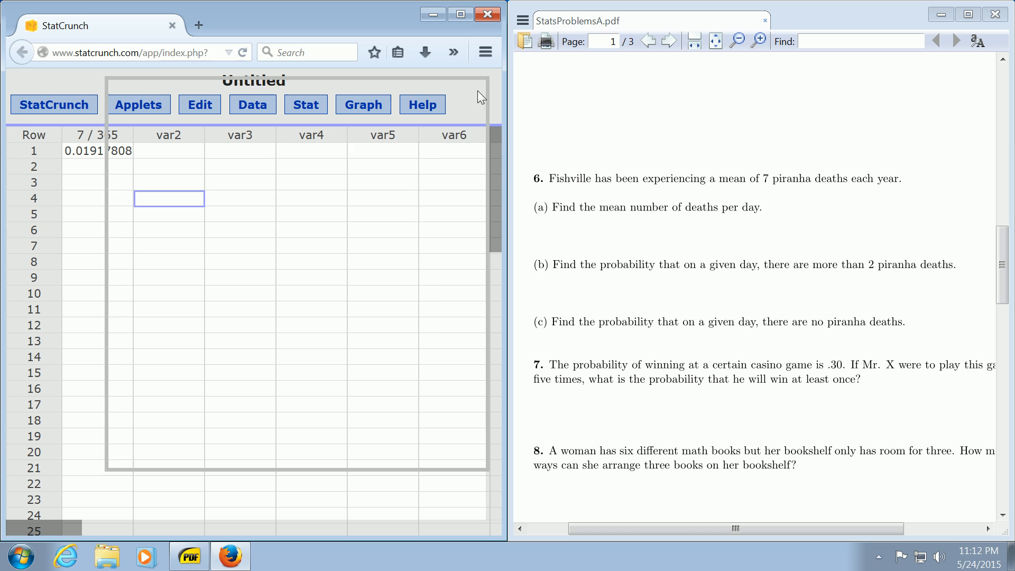
# Reopen the Poisson calculator and recompute P(X > 2) with mean .019, then close it
pyautogui.click(306, 104)
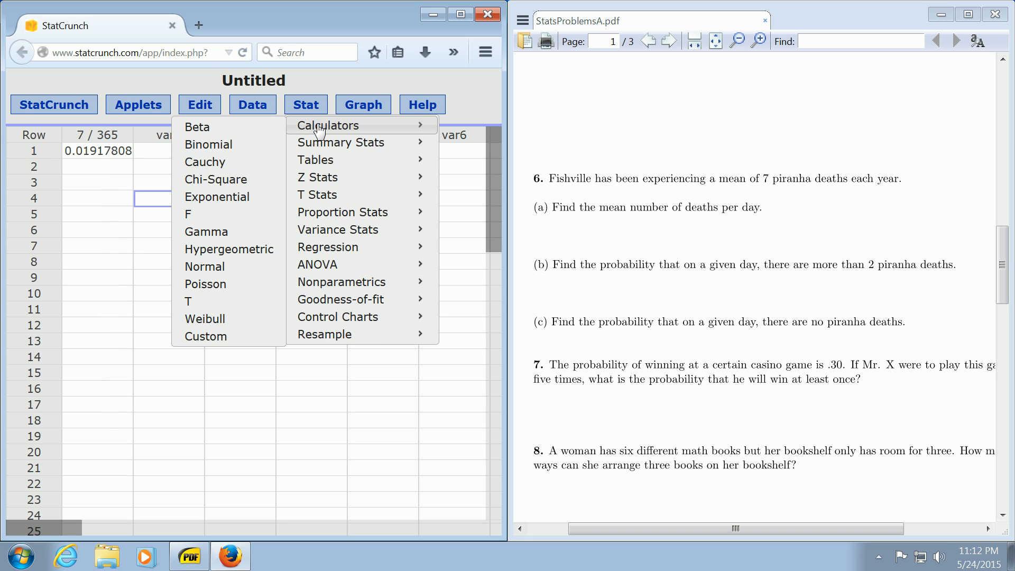
pyautogui.moveTo(205, 283)
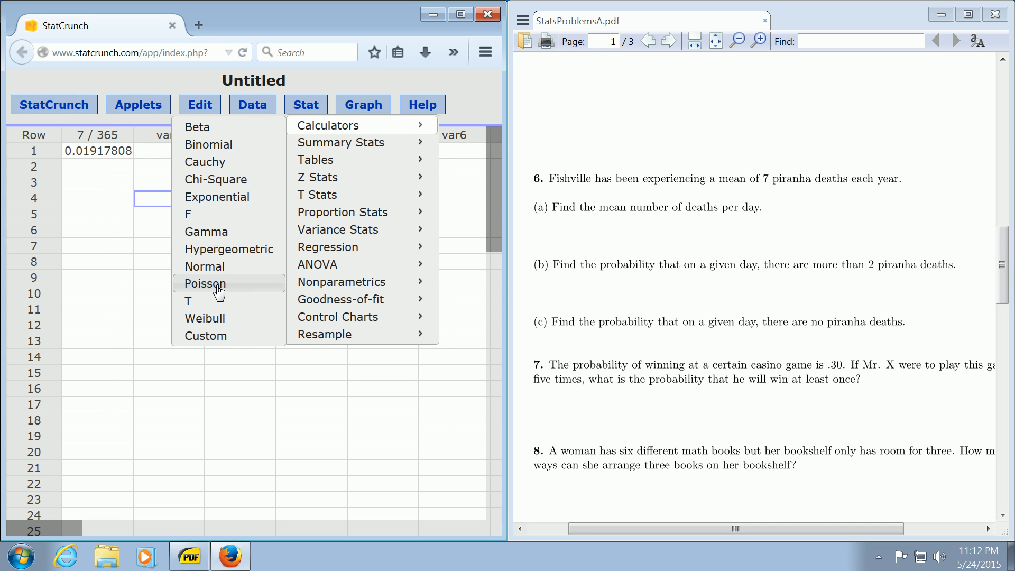
pyautogui.click(205, 284)
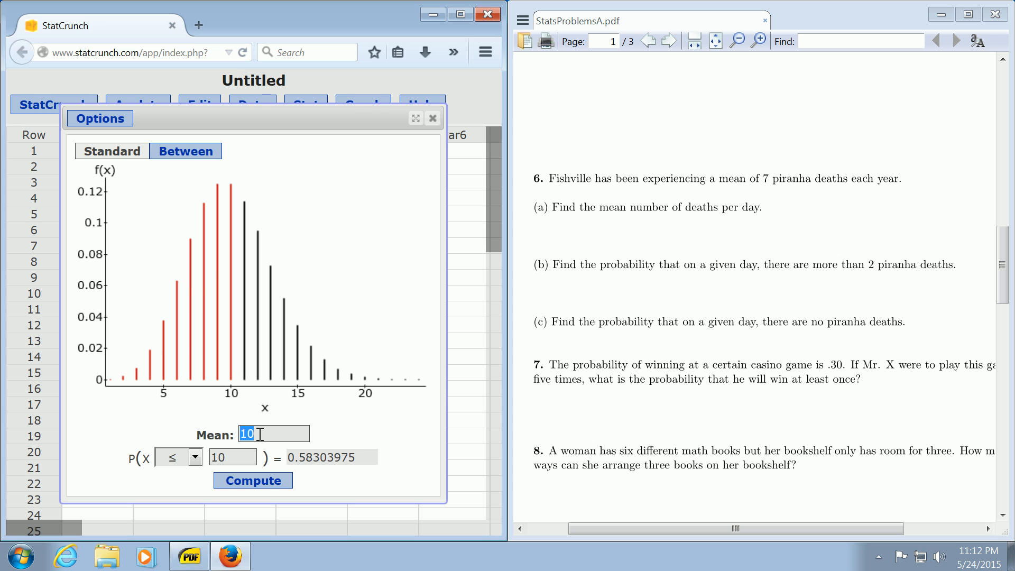
pyautogui.write('.019')
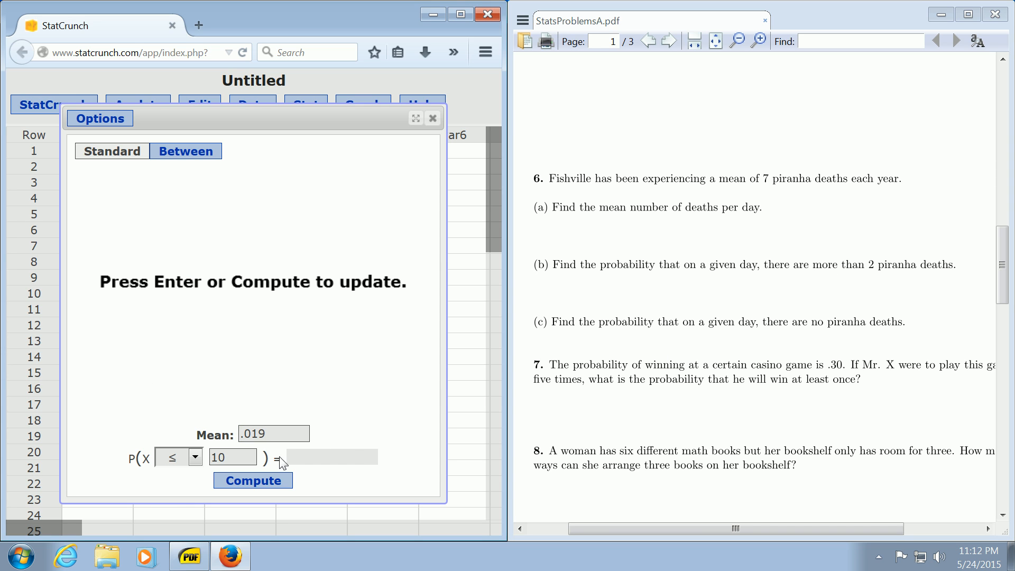
pyautogui.click(196, 456)
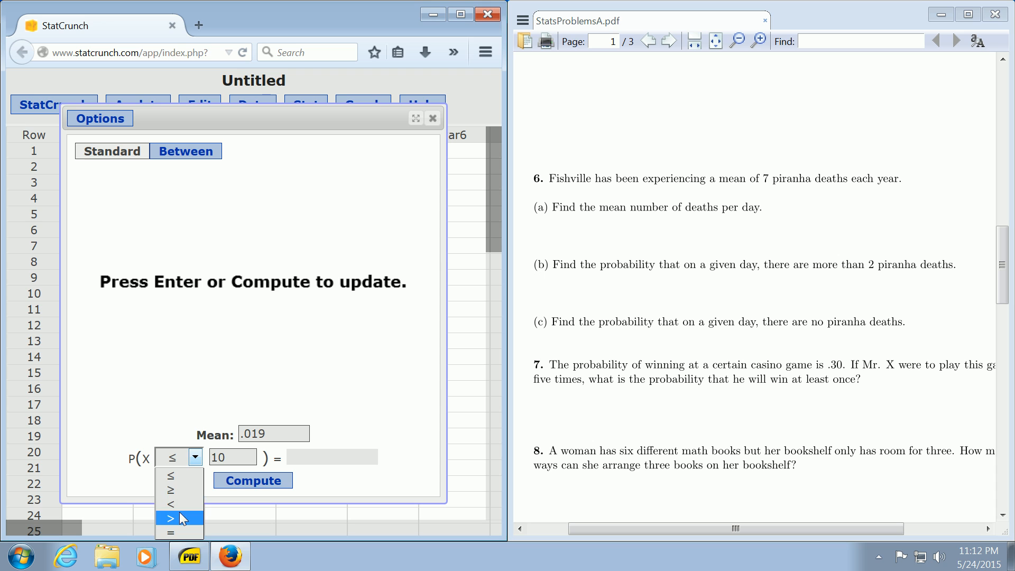
pyautogui.click(170, 517)
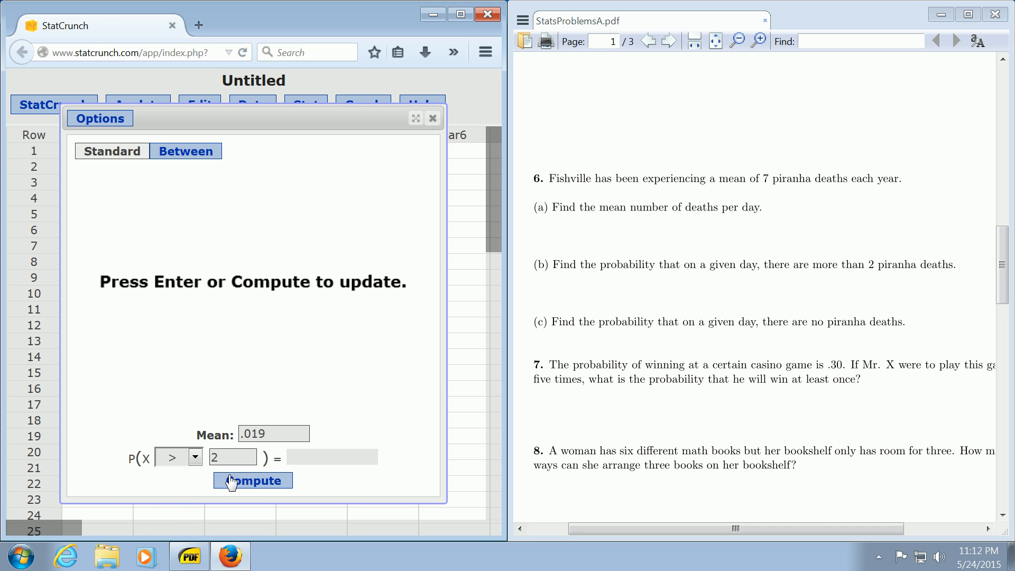
pyautogui.click(252, 480)
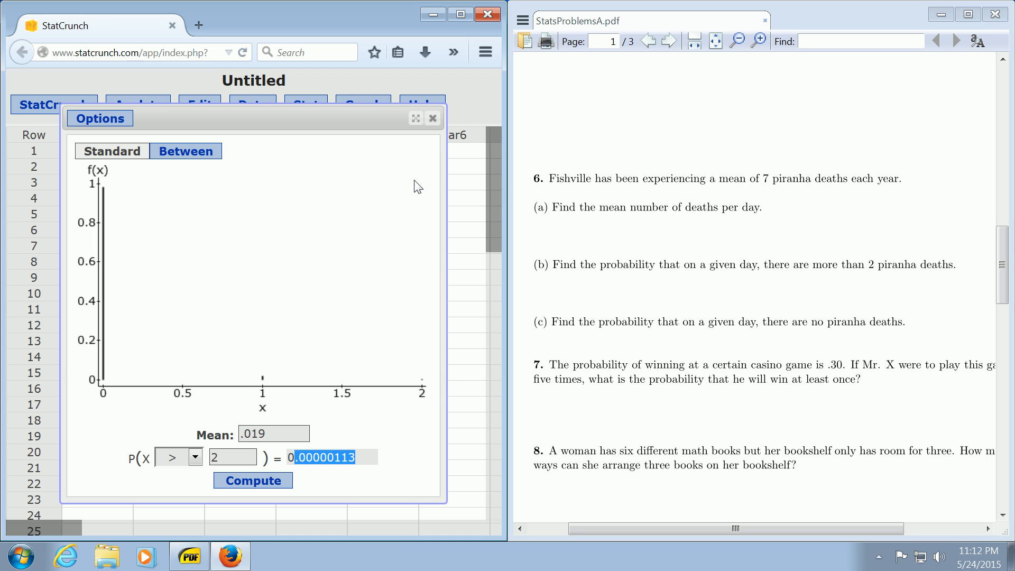
pyautogui.click(433, 118)
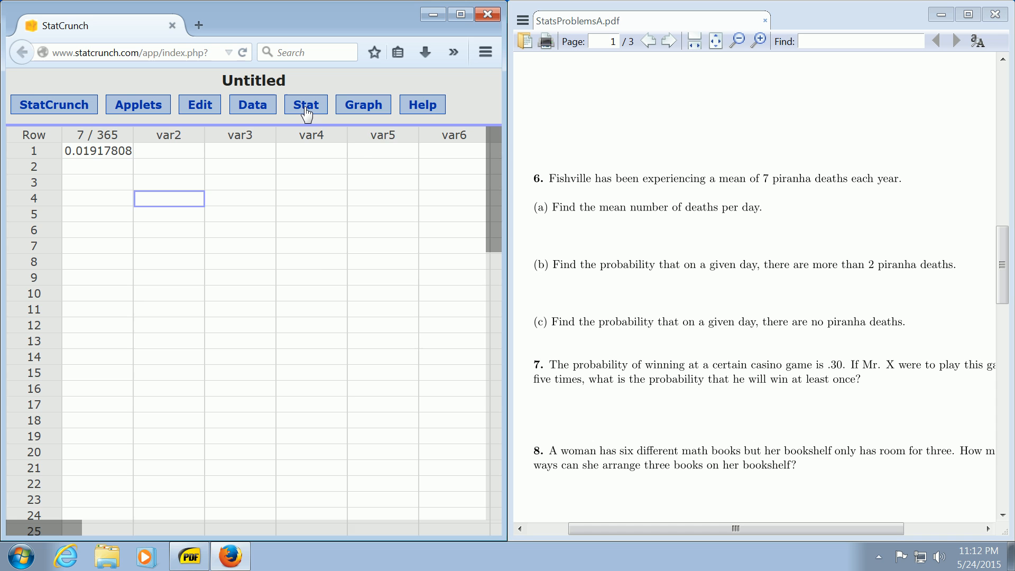
# Compute Poisson P(X = 0) = 0.98117936 with mean .019, then close the calculator
pyautogui.click(305, 104)
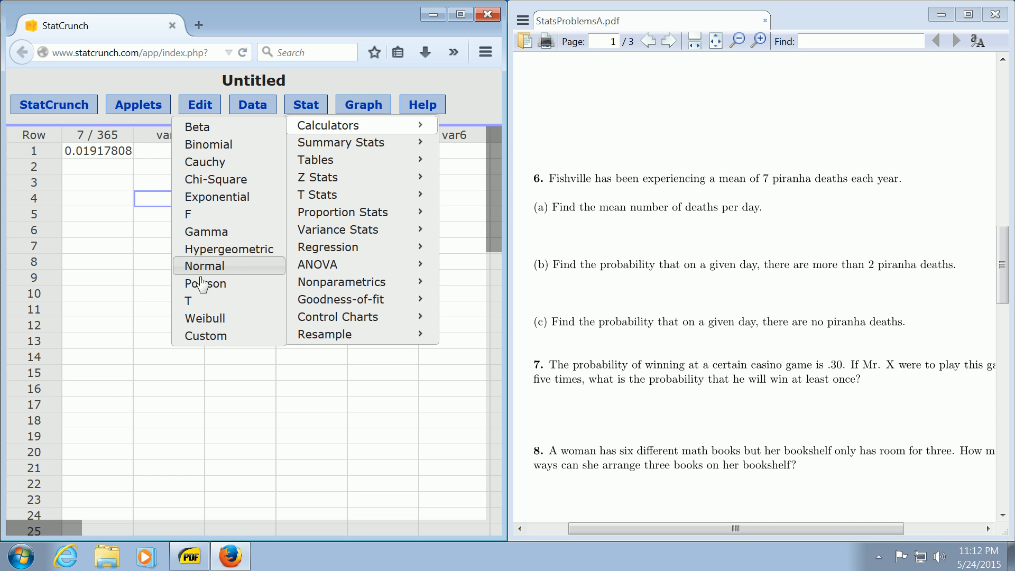
pyautogui.click(204, 283)
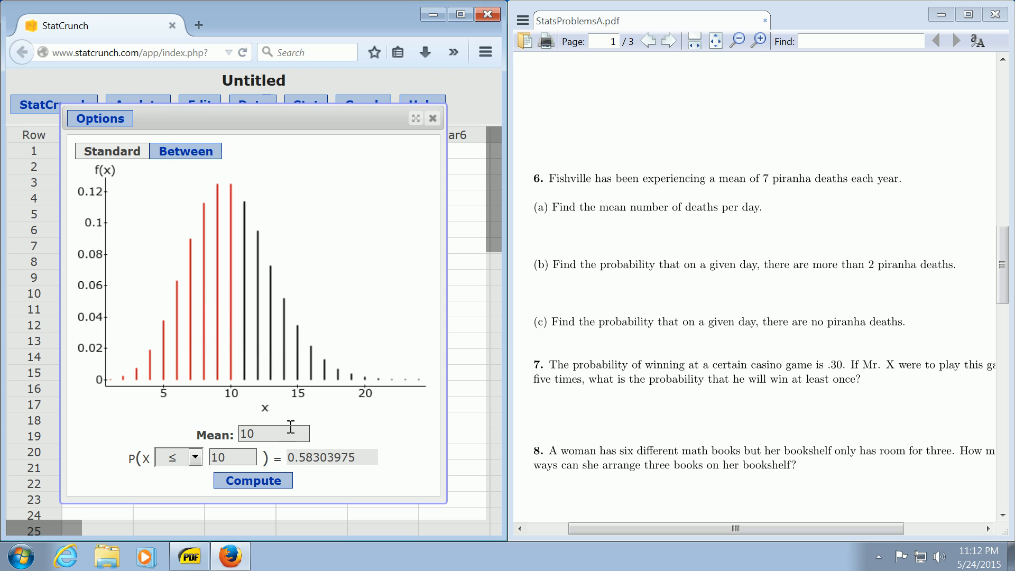
pyautogui.doubleClick(255, 434)
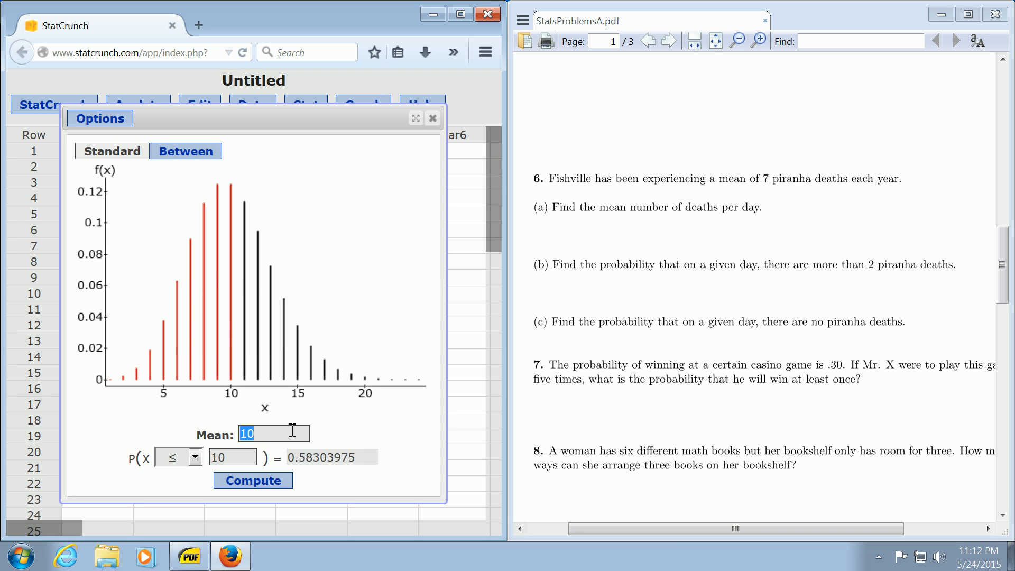
pyautogui.write('.079')
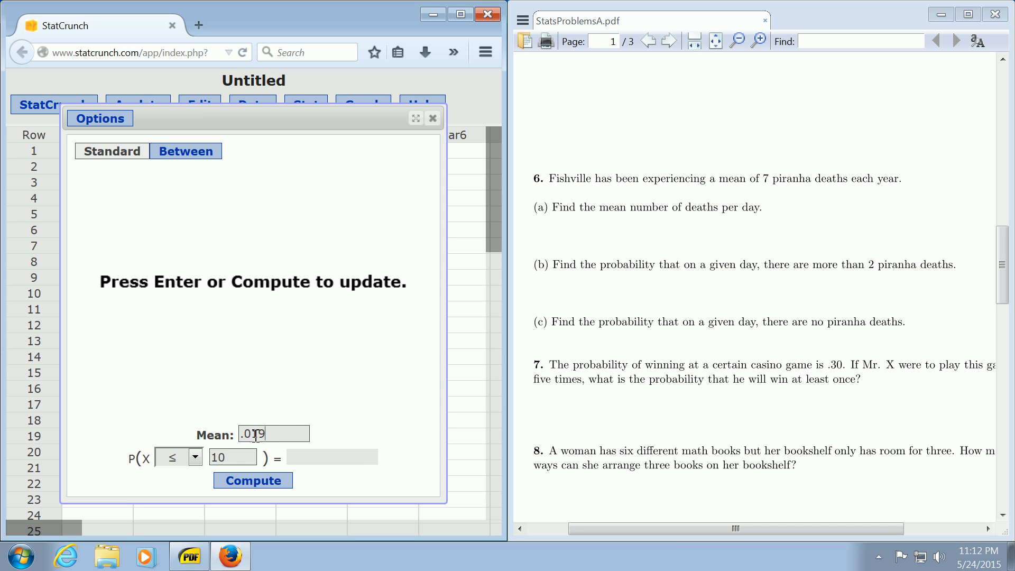
pyautogui.click(196, 457)
pyautogui.write('0')
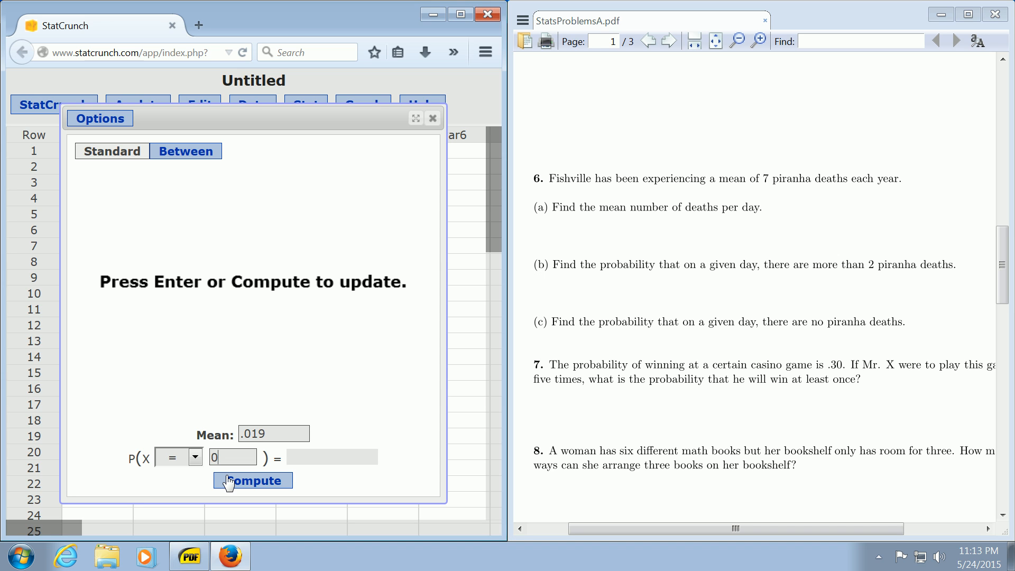
pyautogui.click(252, 481)
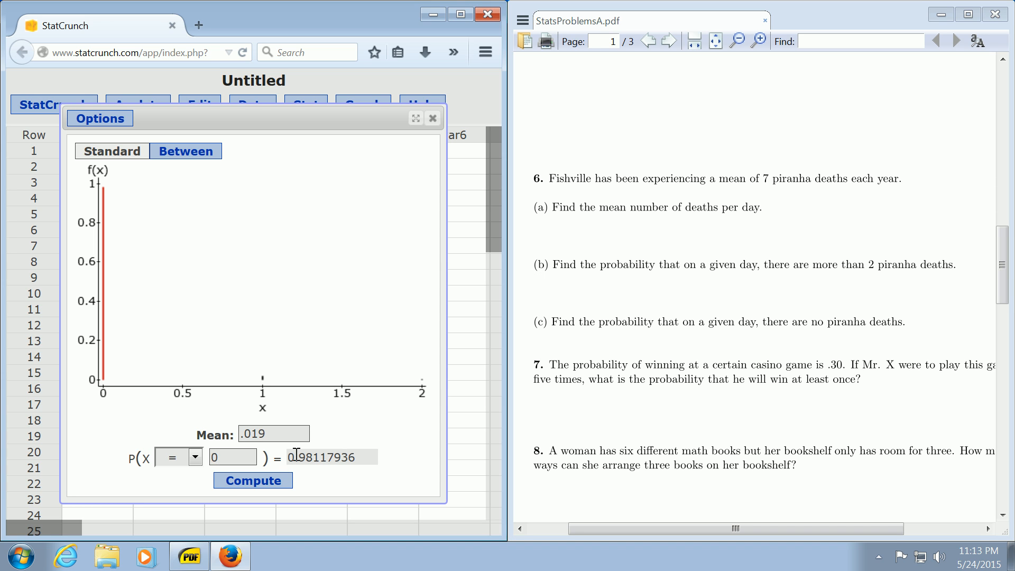
pyautogui.click(432, 117)
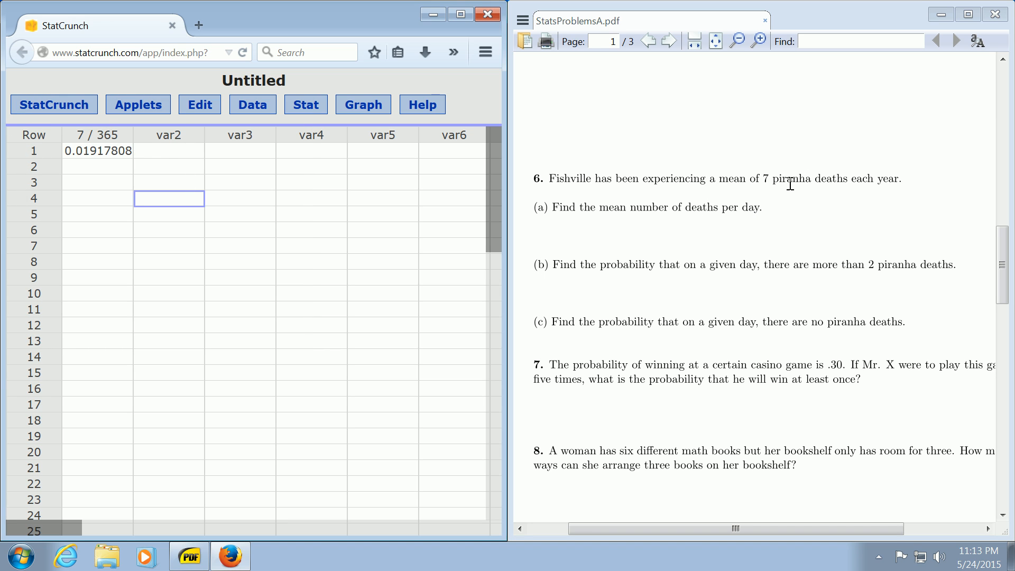
pyautogui.moveTo(898, 184)
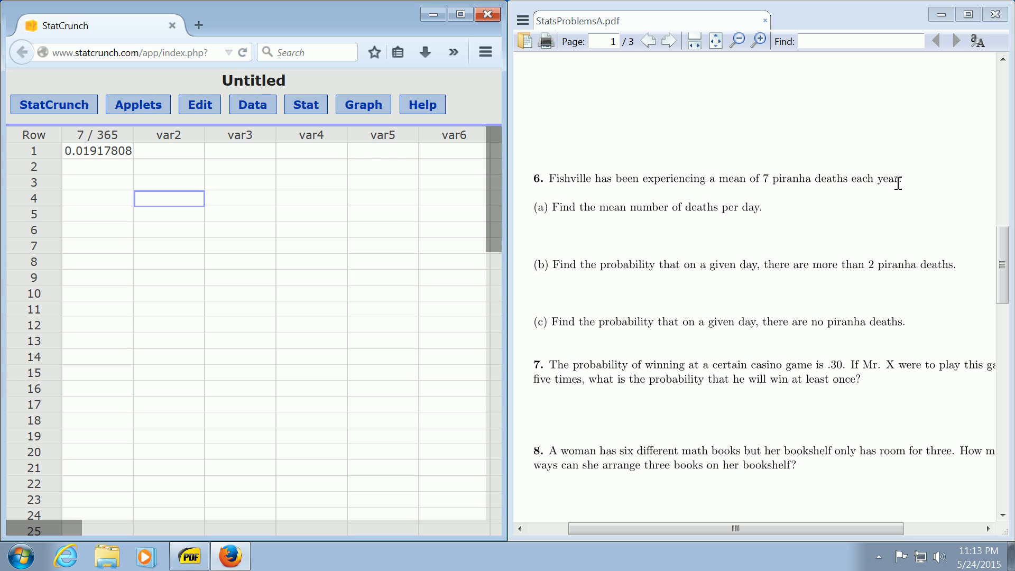
pyautogui.moveTo(679, 212)
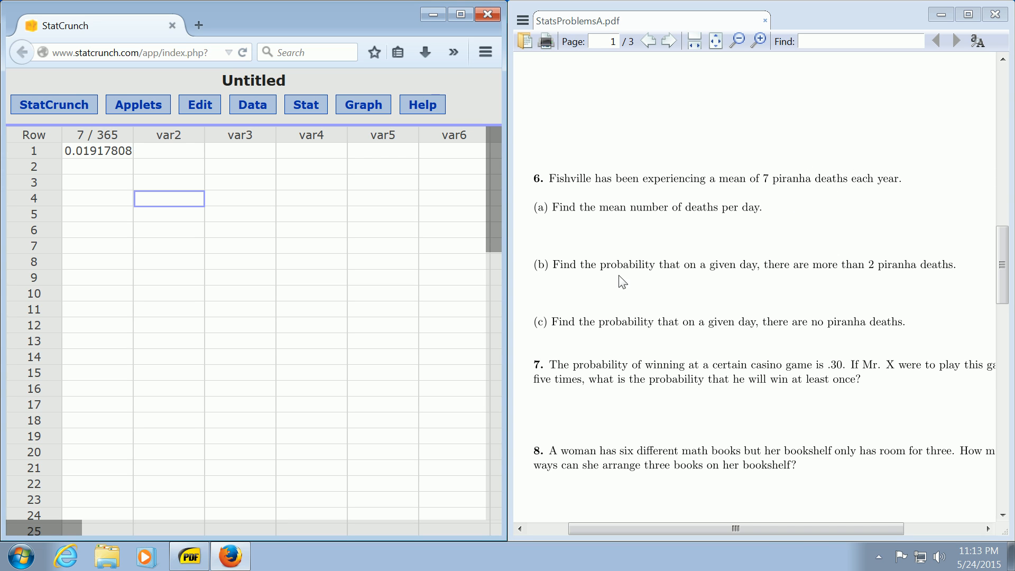
pyautogui.moveTo(628, 233)
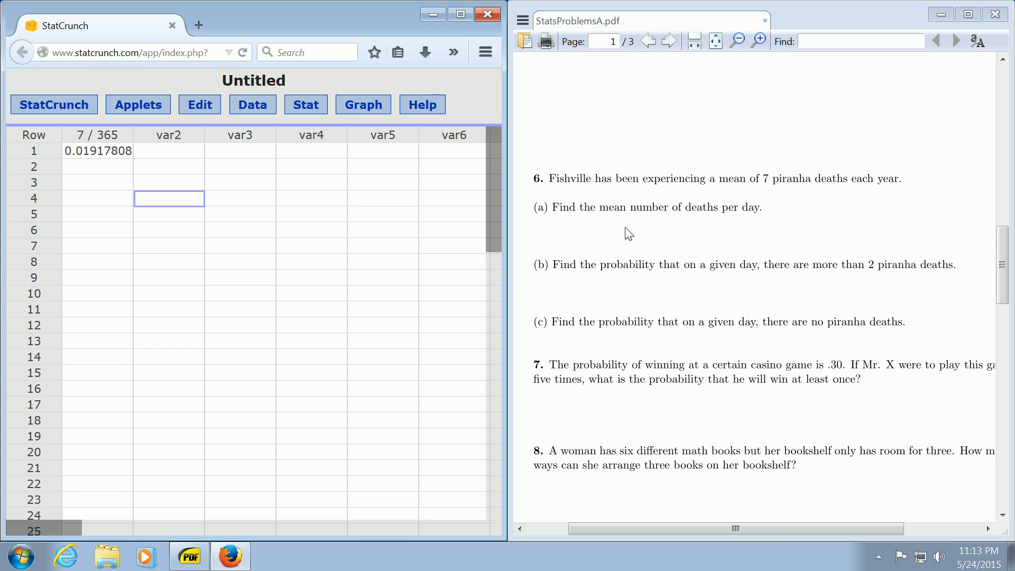